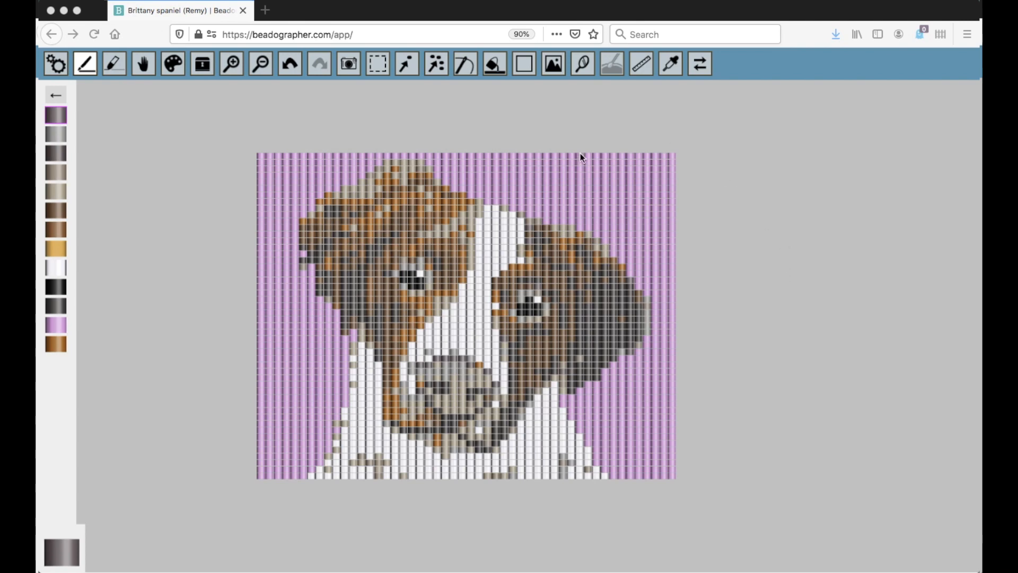
mouse_move(57, 72)
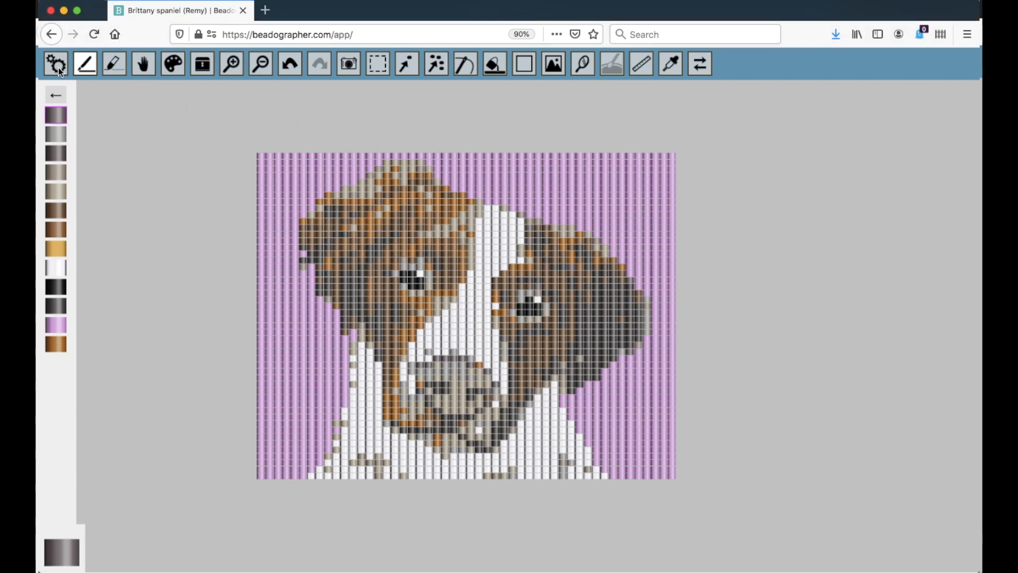
Open the Settings page from the gear tool in the toolbar
click(54, 63)
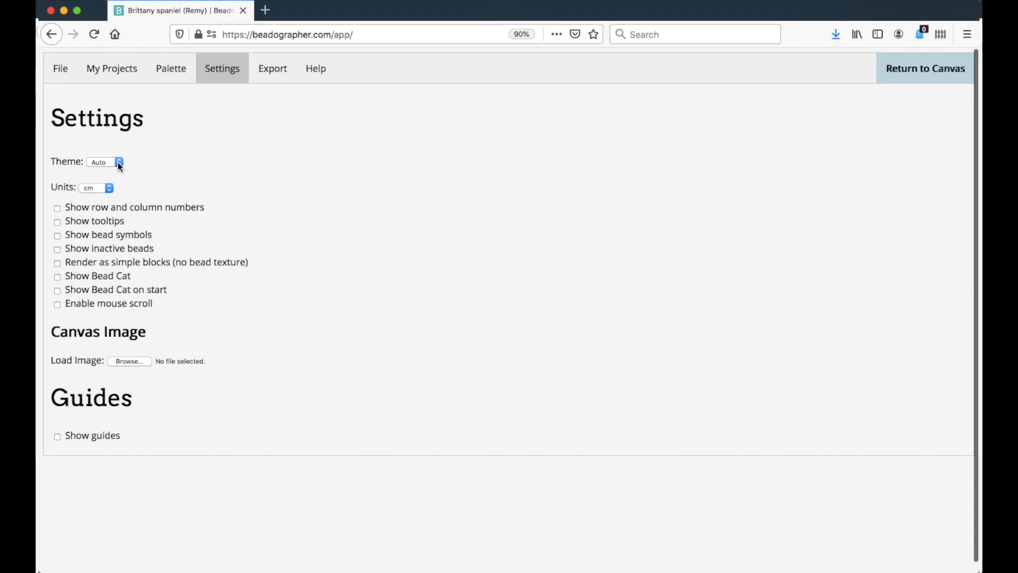
Choose Dark in the Theme dropdown so the dog portrait appears on a dark background
click(105, 161)
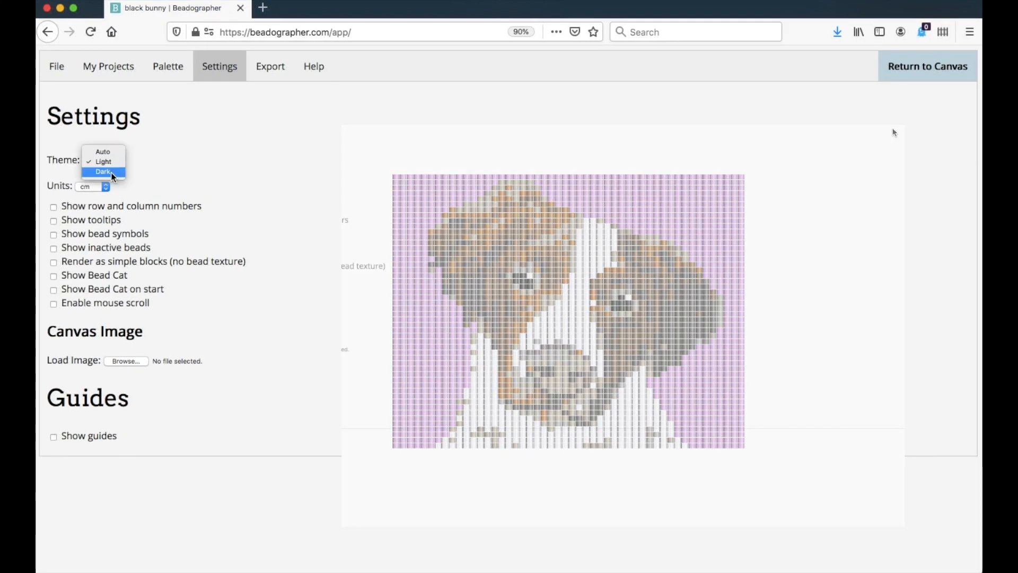
click(104, 171)
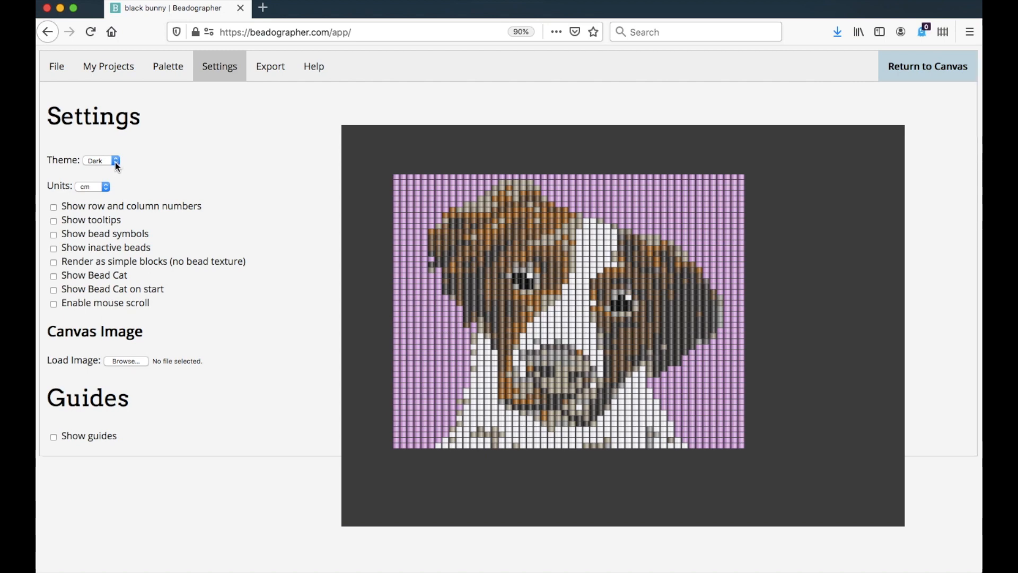
mouse_move(97, 135)
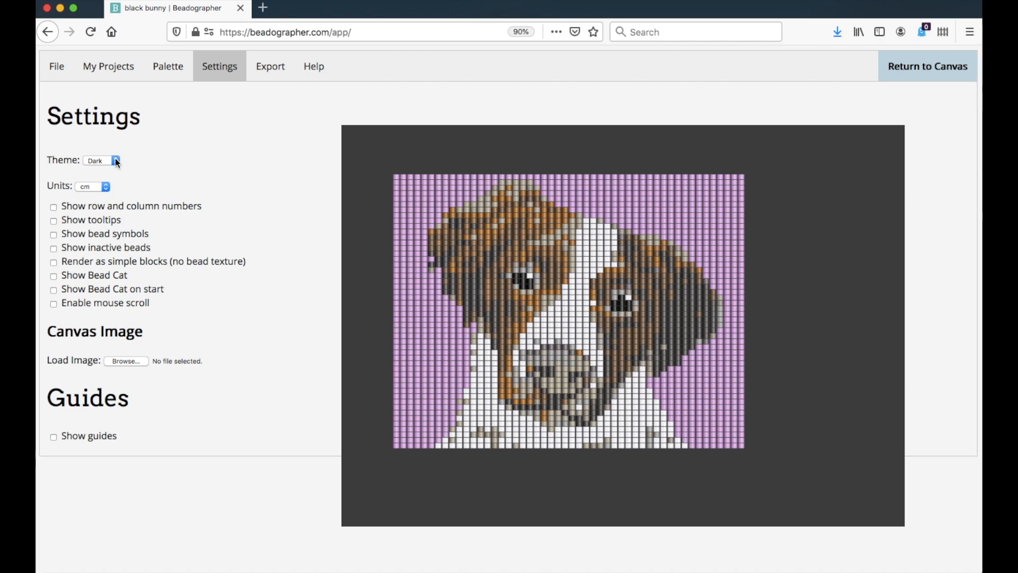
mouse_move(127, 165)
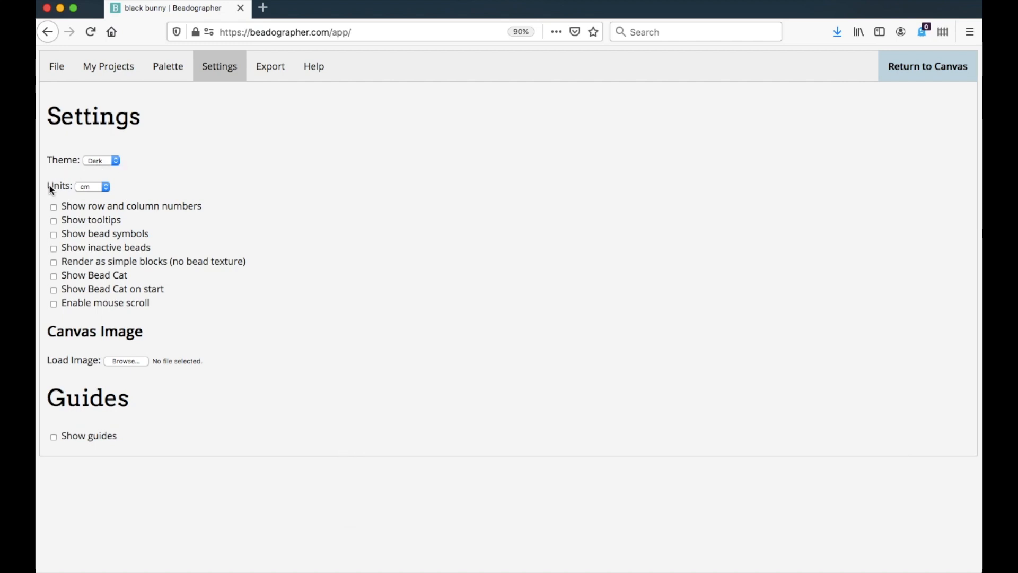
mouse_move(110, 188)
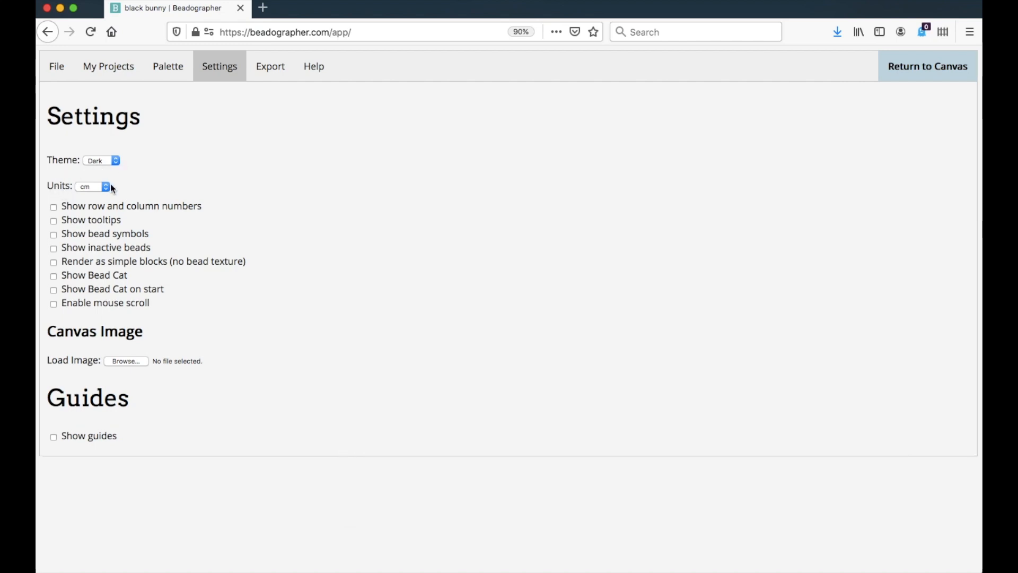
Keep Units at cm and tick 'Show row and column numbers'
click(92, 186)
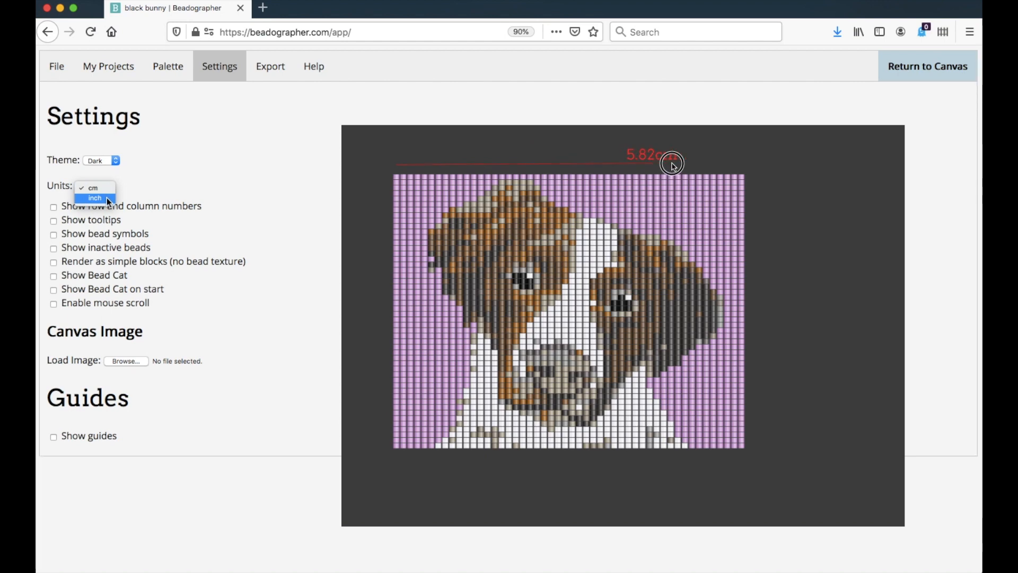
click(94, 188)
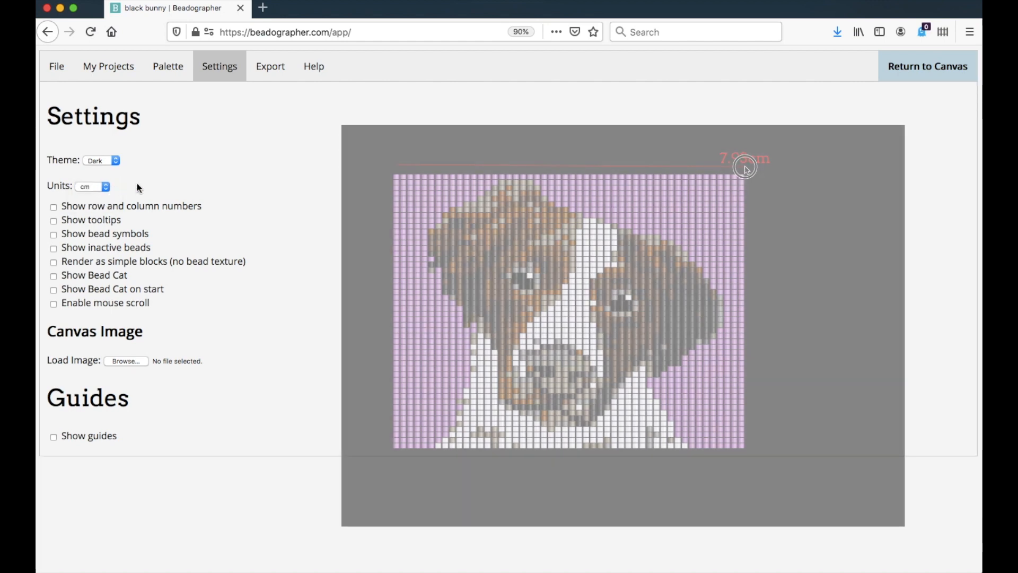
click(53, 205)
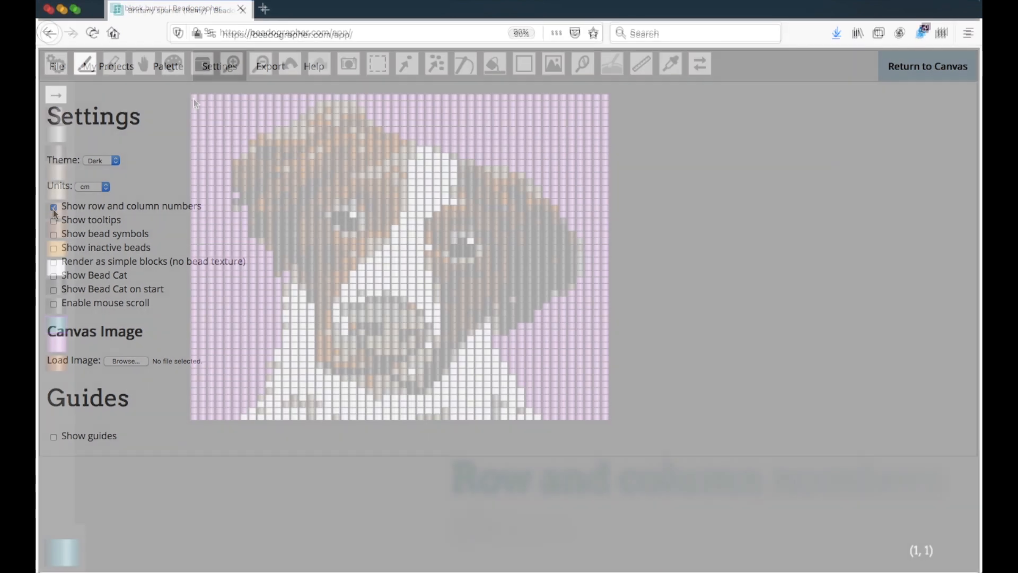
Tick 'Show tooltips' and 'Show bead symbols' to put letters on each bead
click(927, 66)
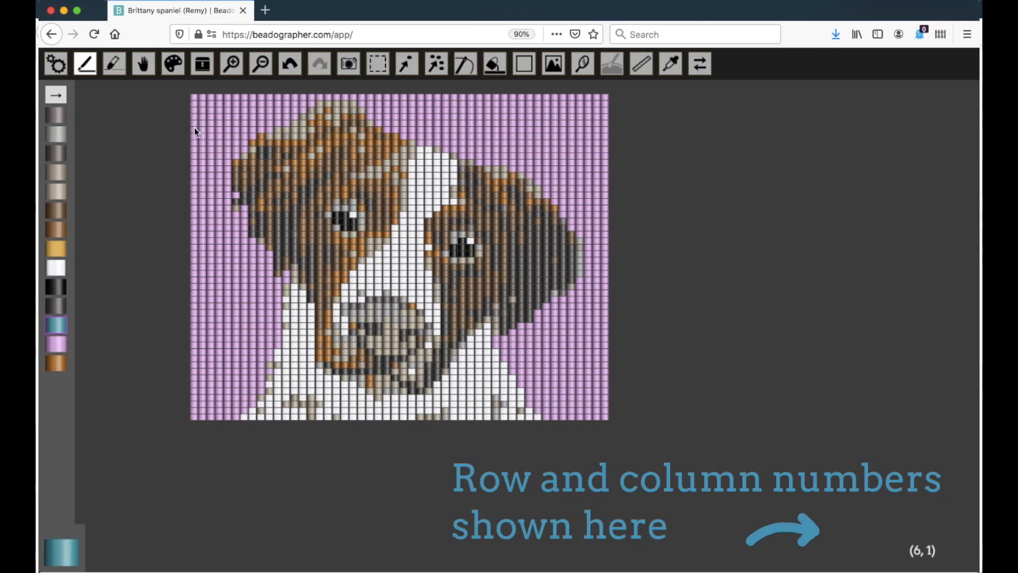
mouse_move(232, 160)
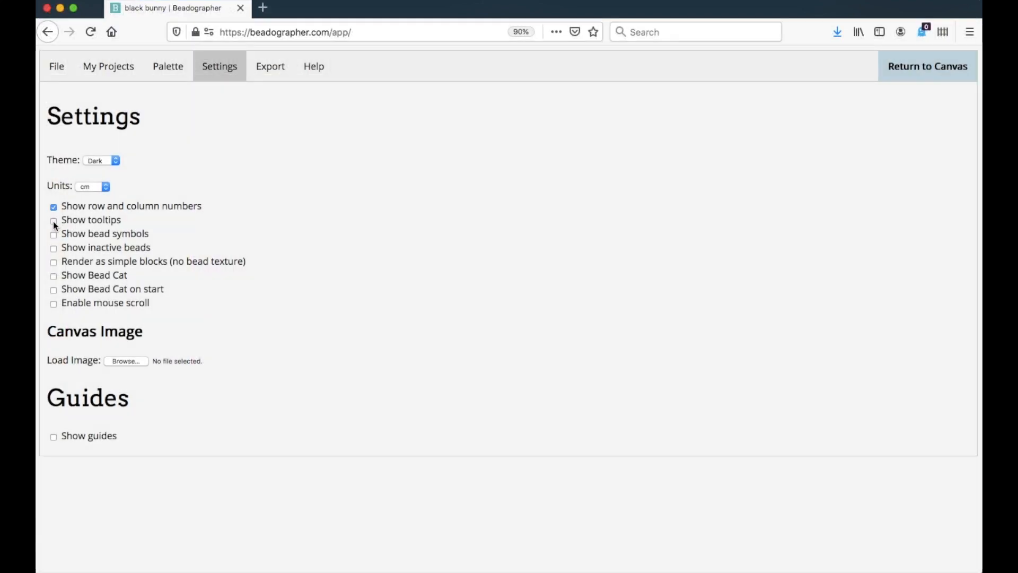
click(53, 220)
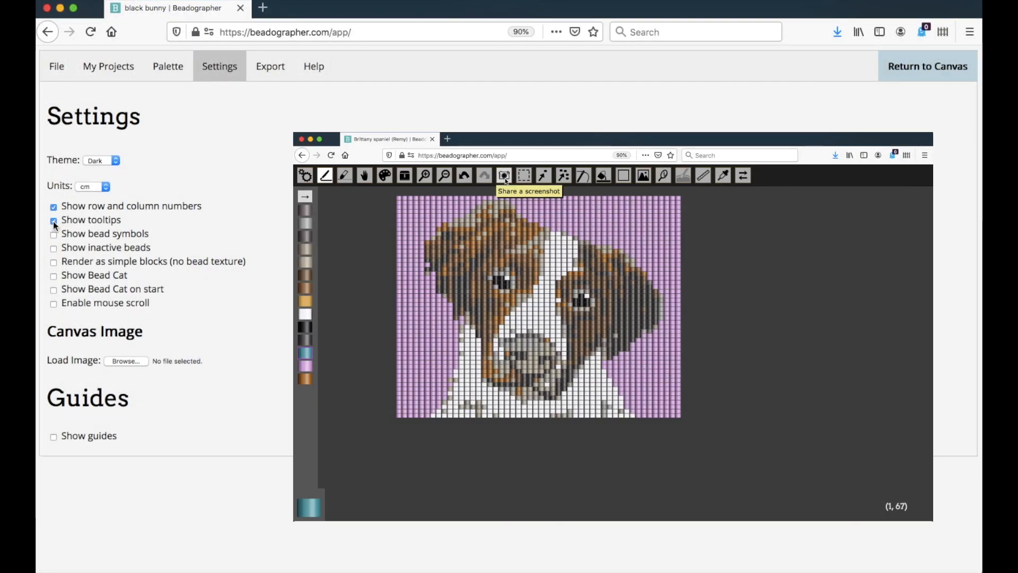
mouse_move(445, 176)
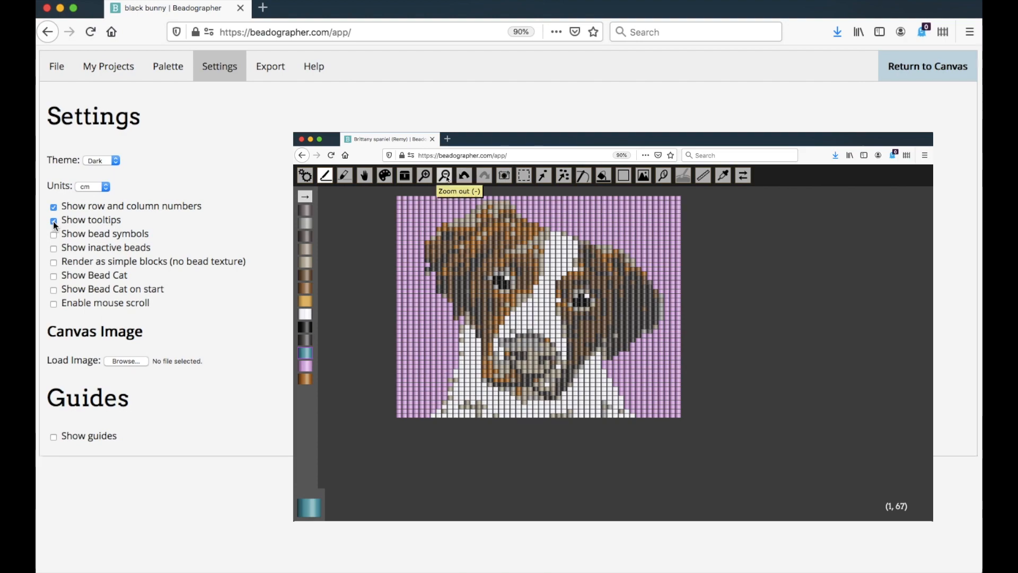
click(53, 233)
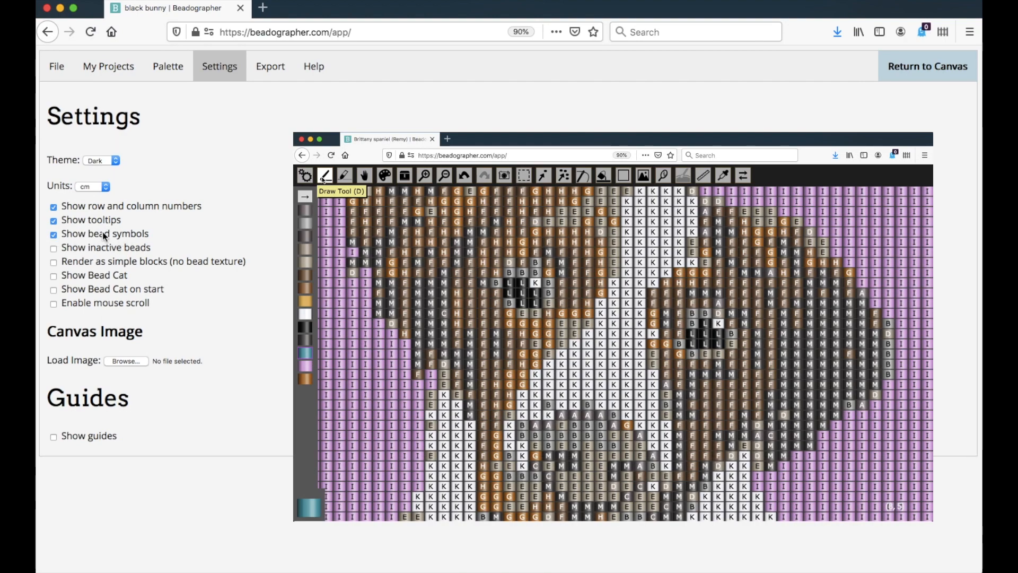
mouse_move(125, 241)
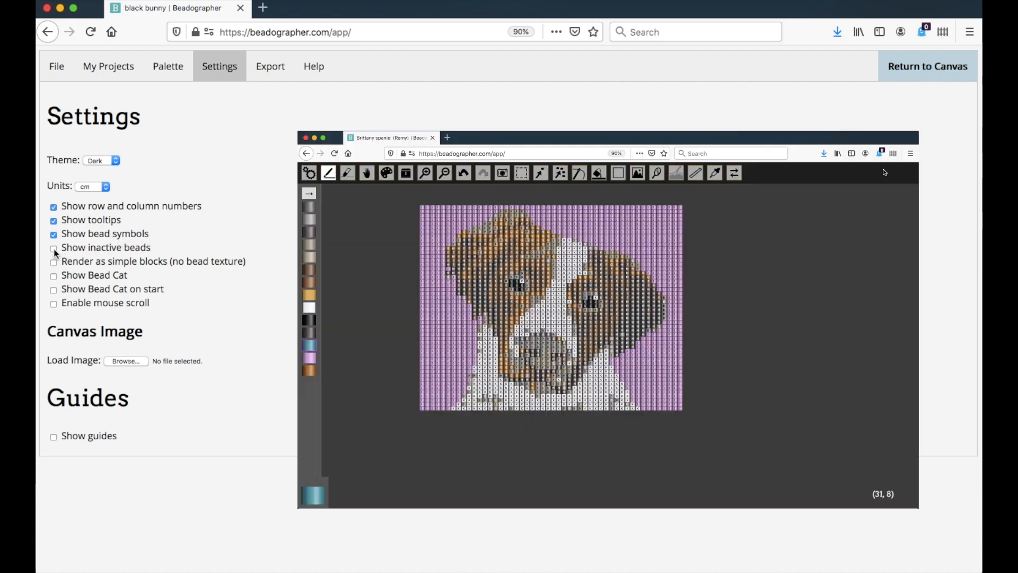
Tick 'Show inactive beads' and 'Render as simple blocks (no bead texture)'
click(53, 248)
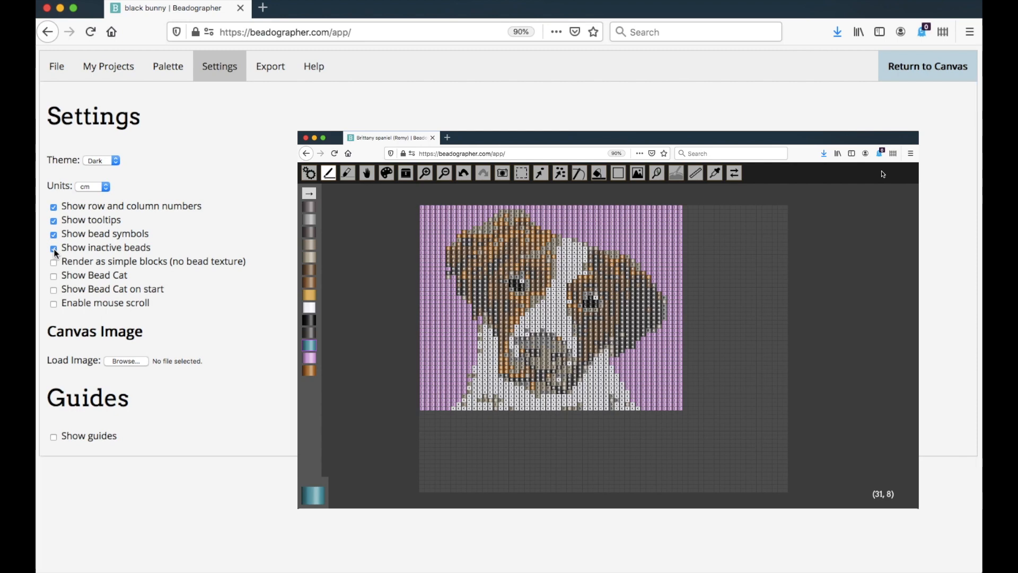
mouse_move(732, 388)
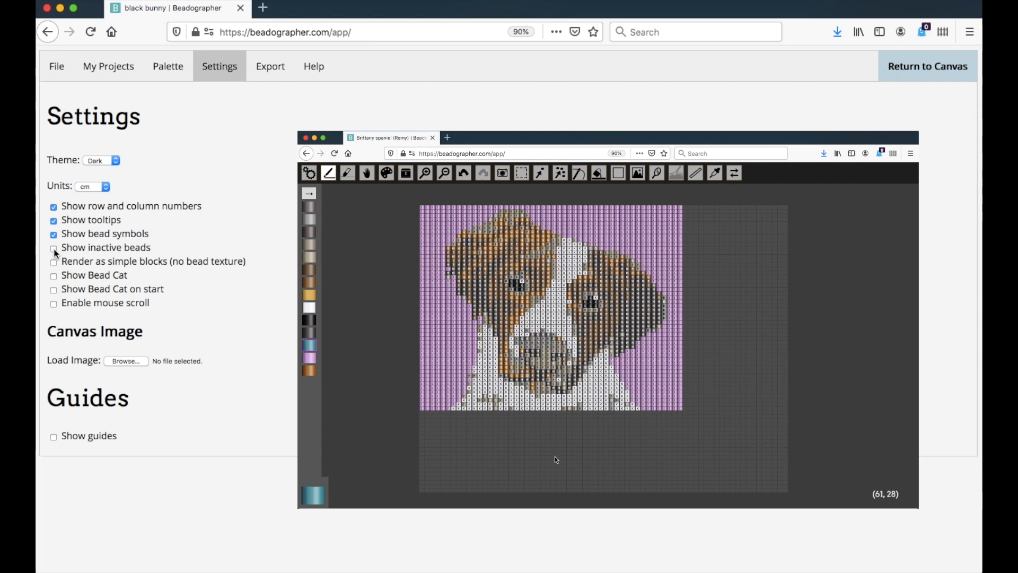
click(53, 261)
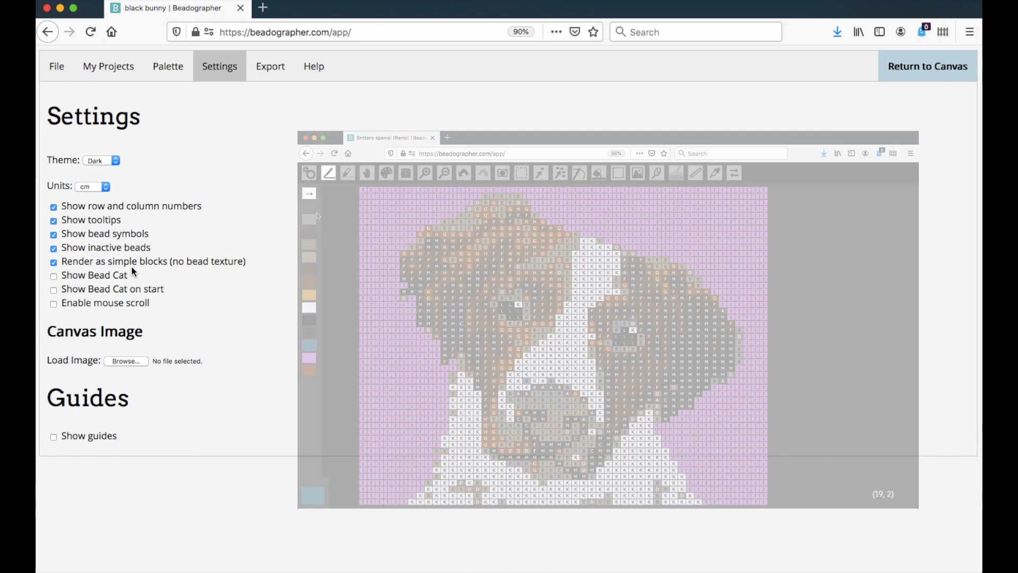
click(53, 275)
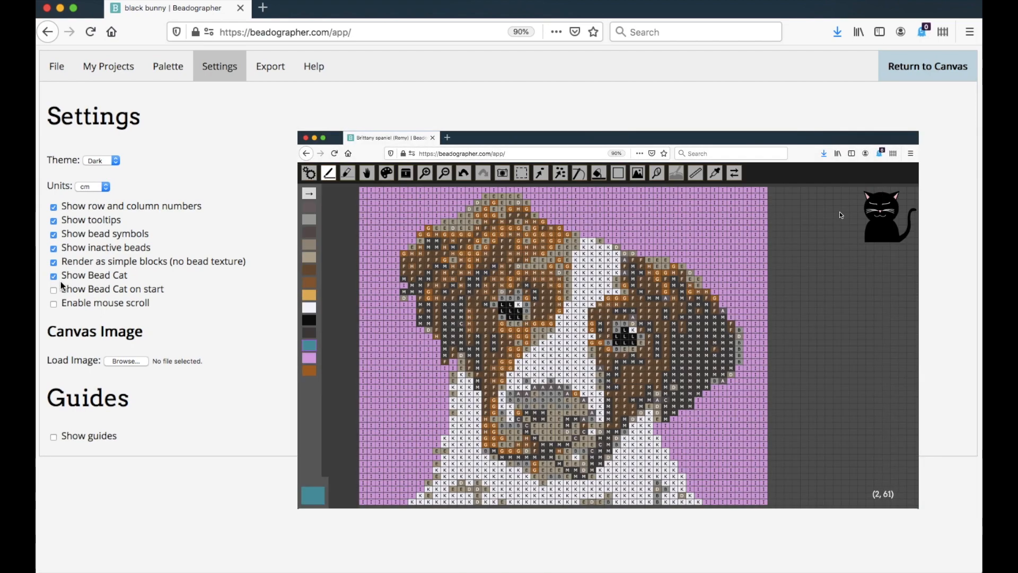
click(54, 288)
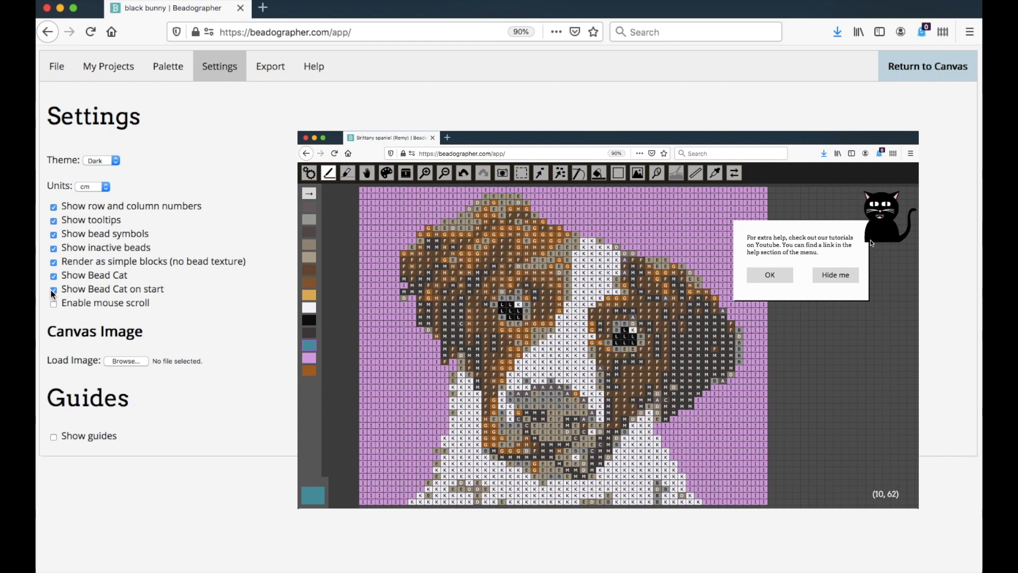
click(770, 275)
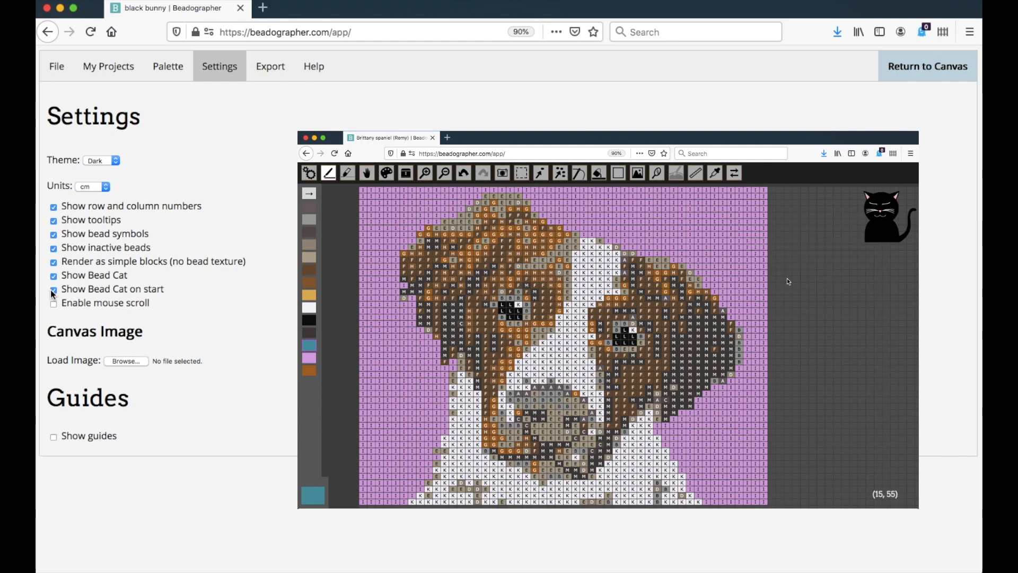
click(53, 289)
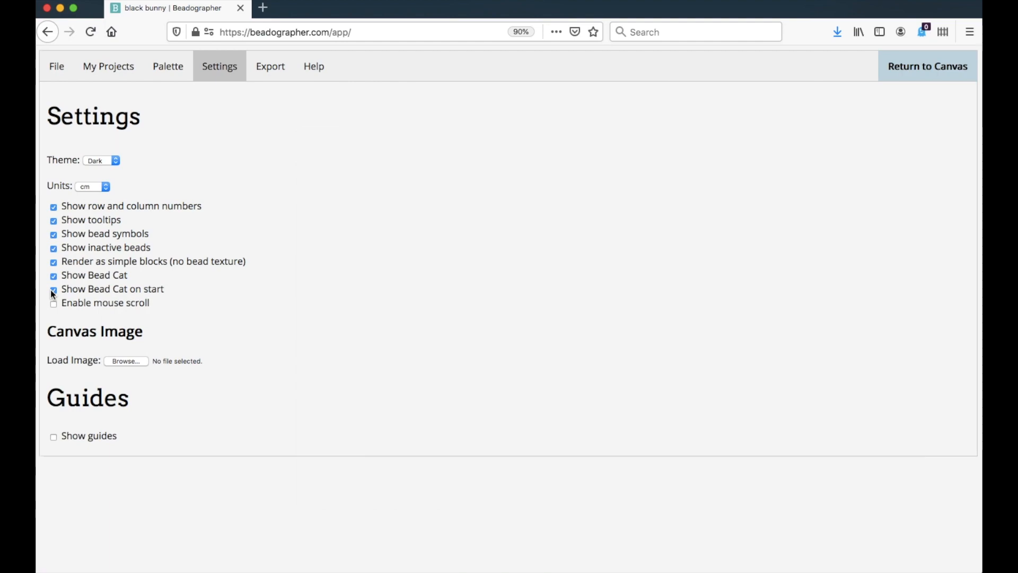
click(53, 303)
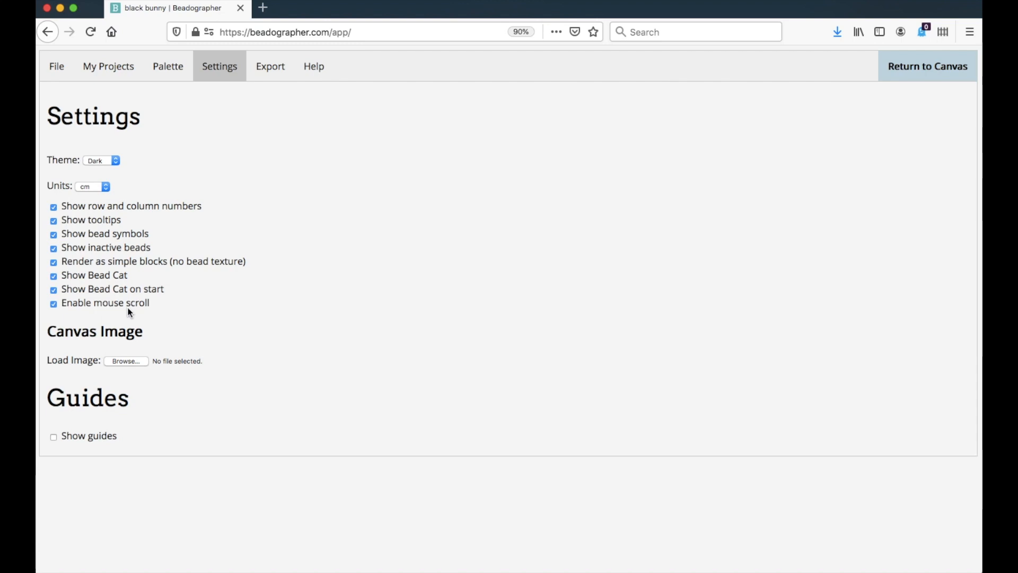
mouse_move(160, 379)
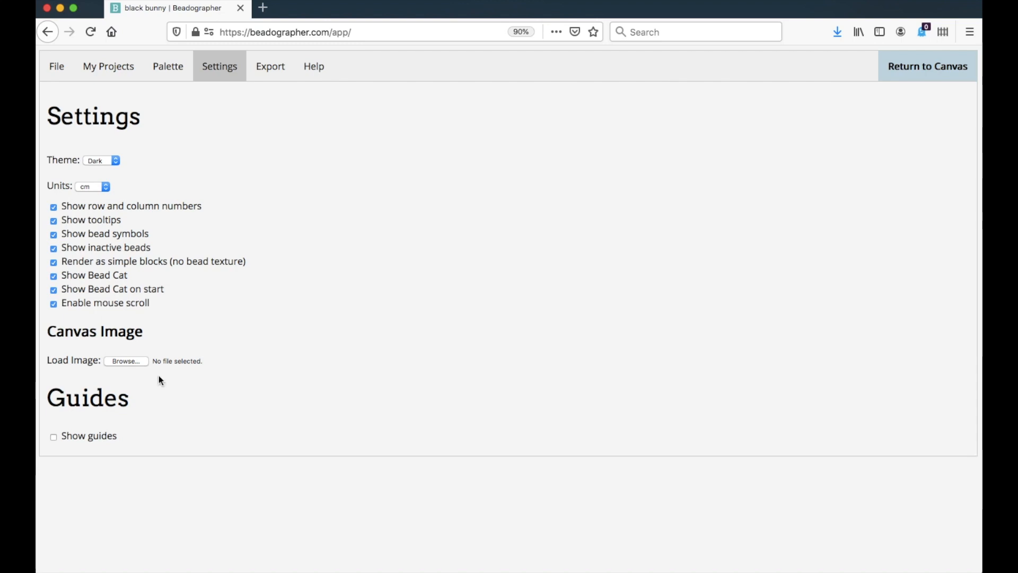
mouse_move(119, 422)
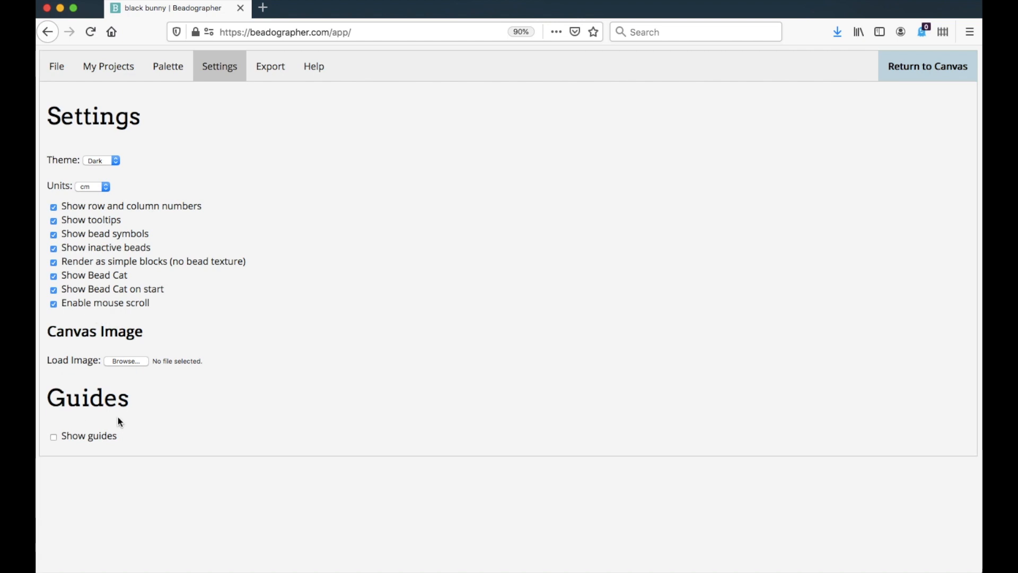
mouse_move(142, 368)
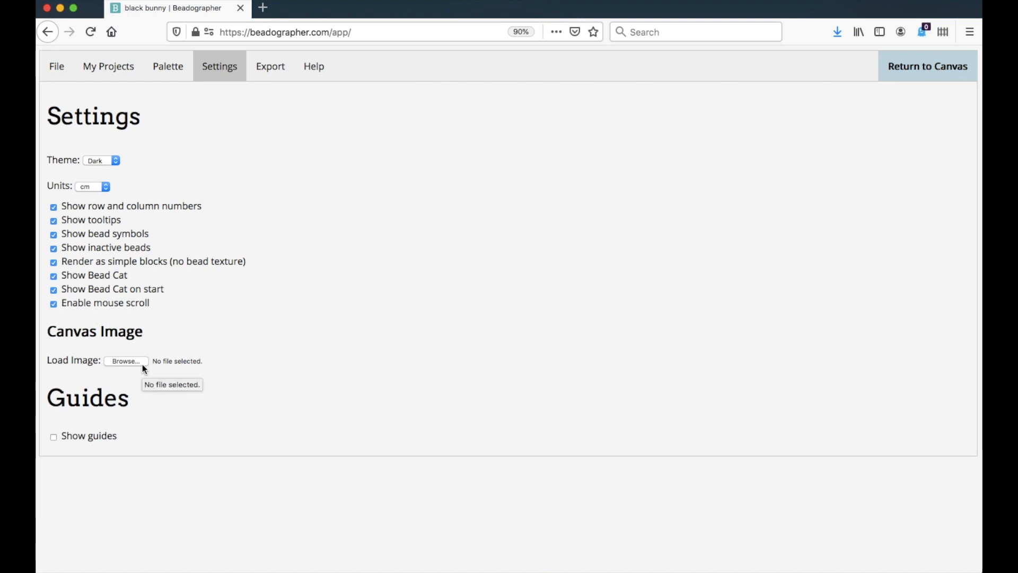
mouse_move(140, 365)
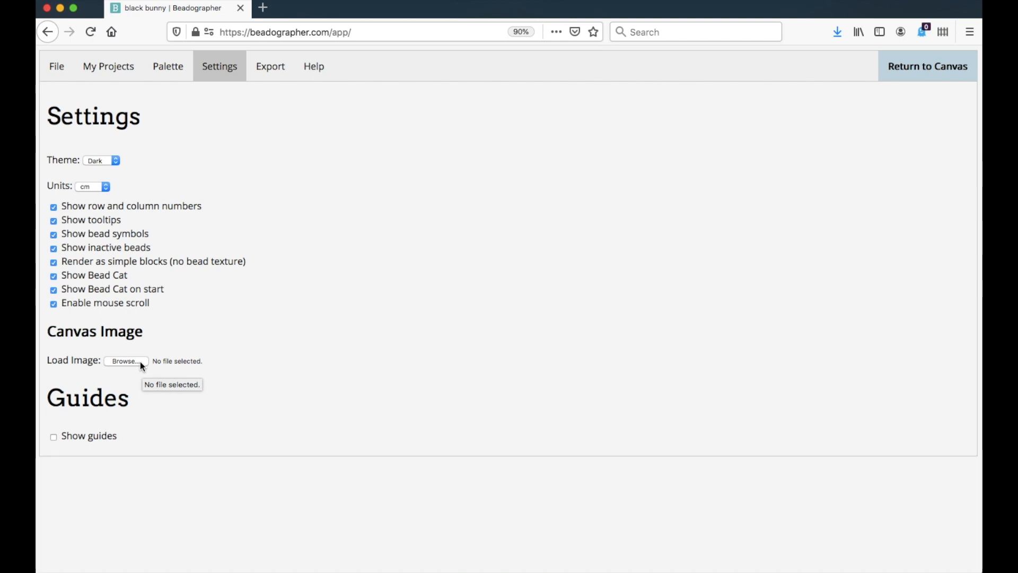
mouse_move(52, 440)
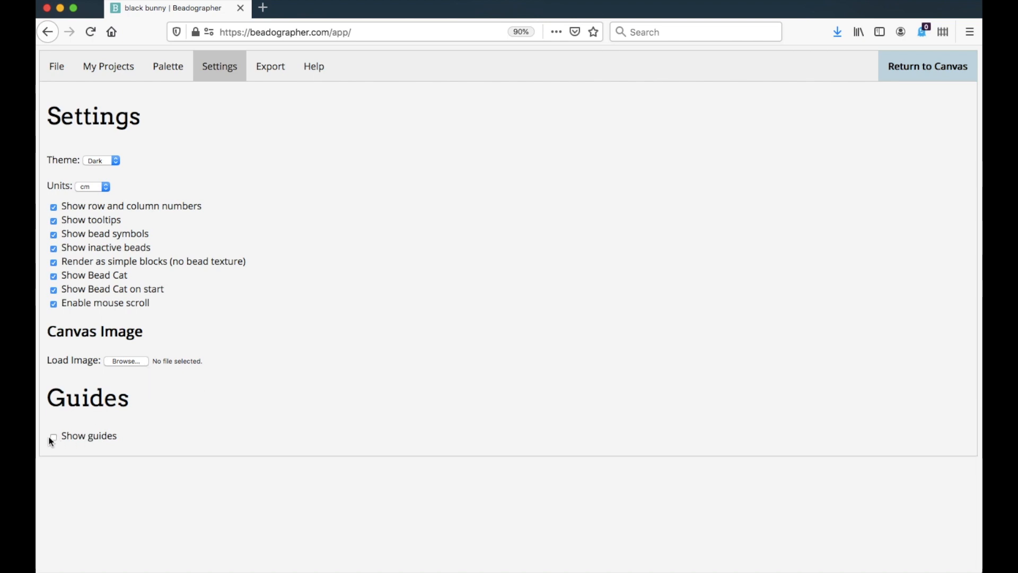
Tick Show guides, set horizontal and vertical guide spacing to 10, and pick a guide colour
click(52, 436)
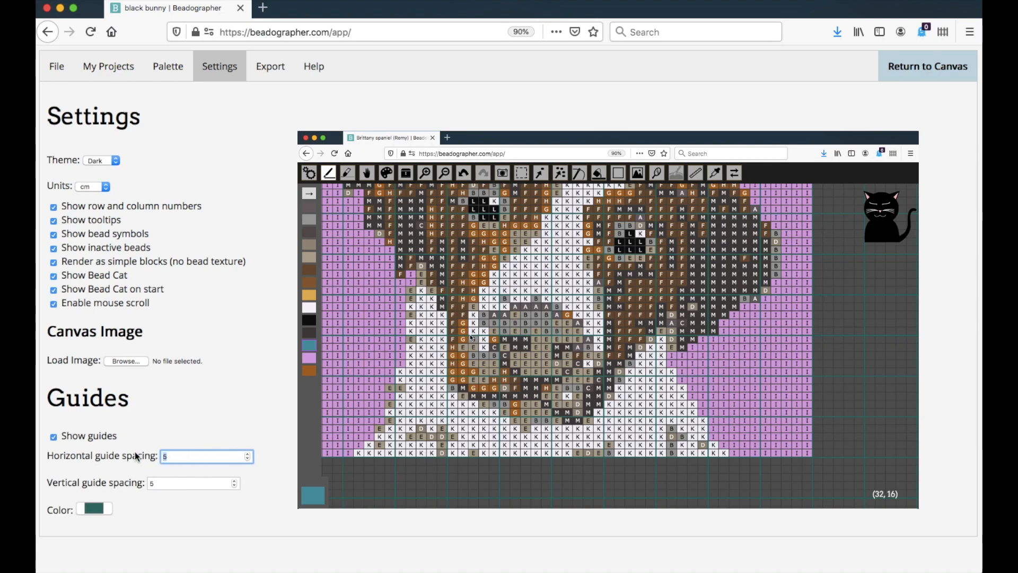
click(246, 452)
text(10)
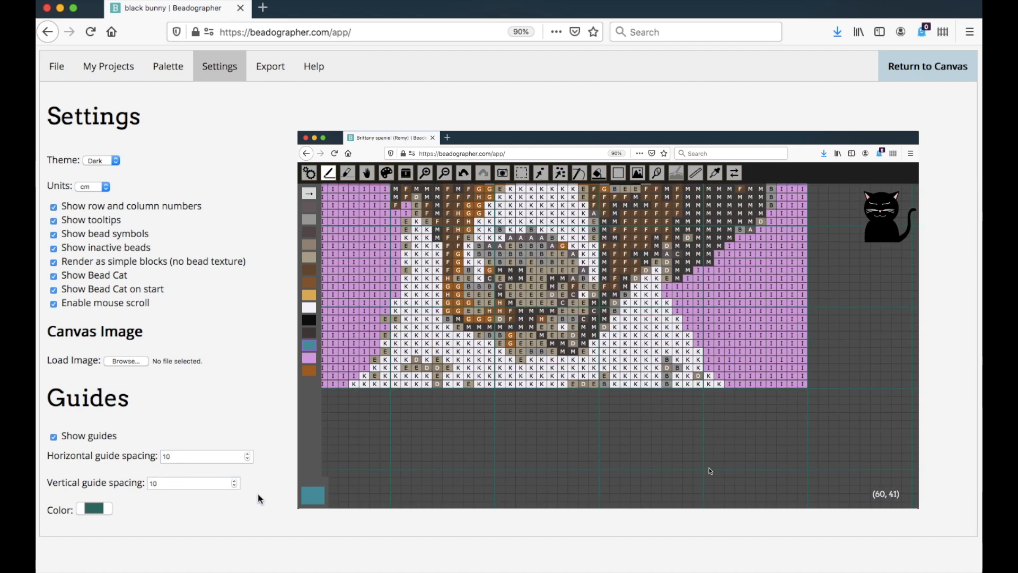
mouse_move(803, 469)
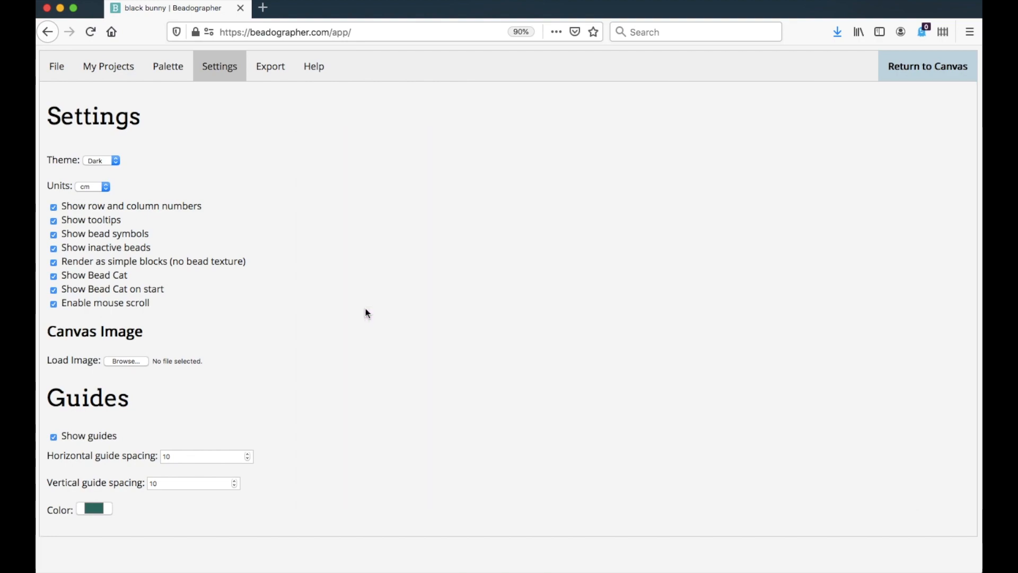
mouse_move(437, 321)
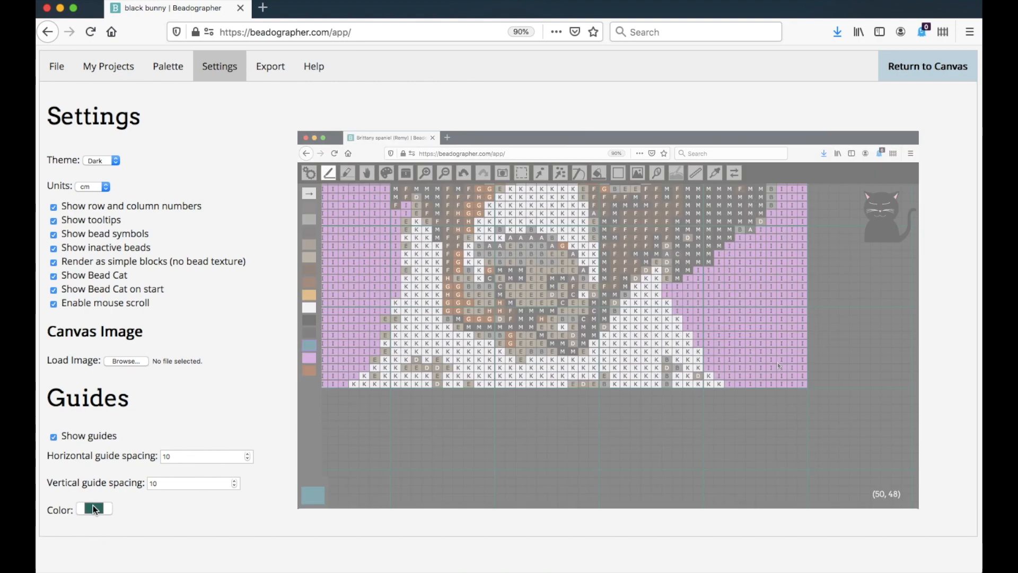
click(93, 509)
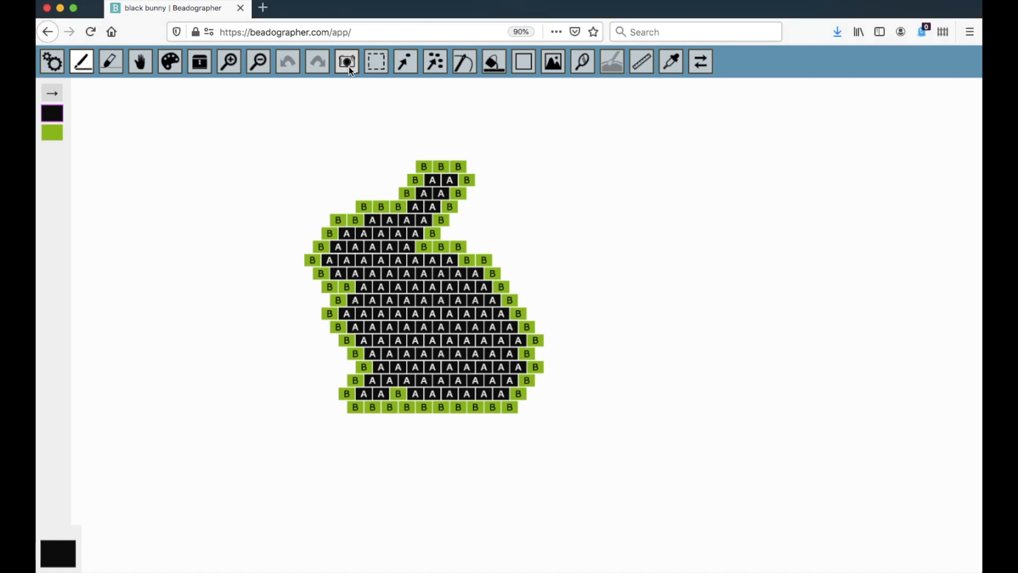
Save the black-and-green bunny pattern as a PNG with the camera tool
click(346, 61)
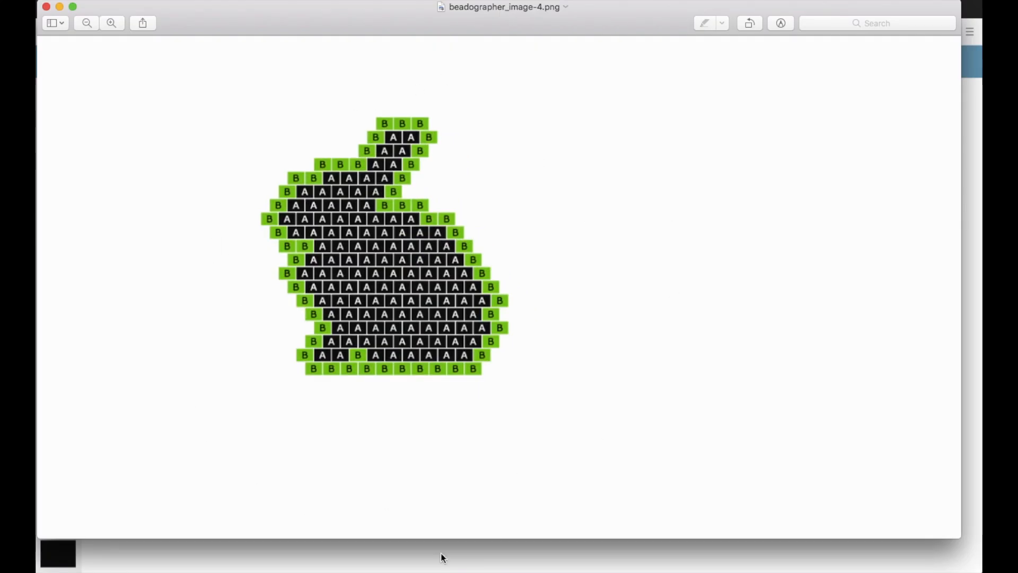
mouse_move(578, 90)
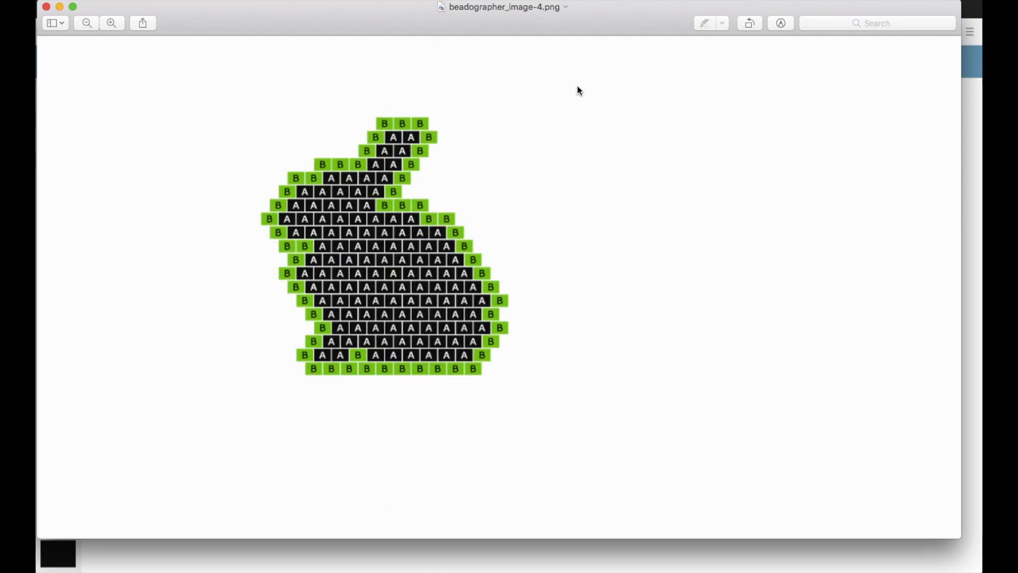
mouse_move(88, 492)
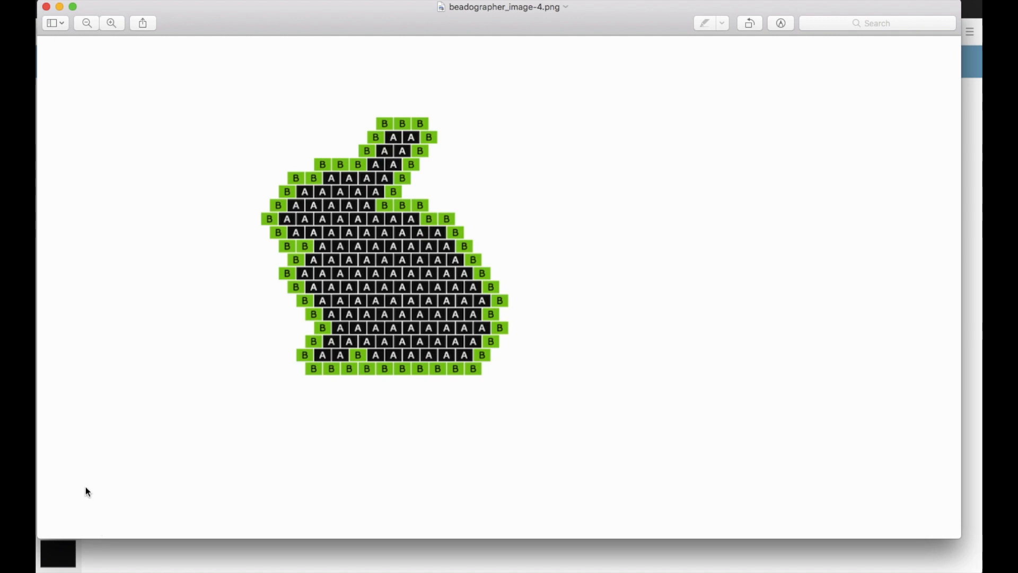
mouse_move(432, 430)
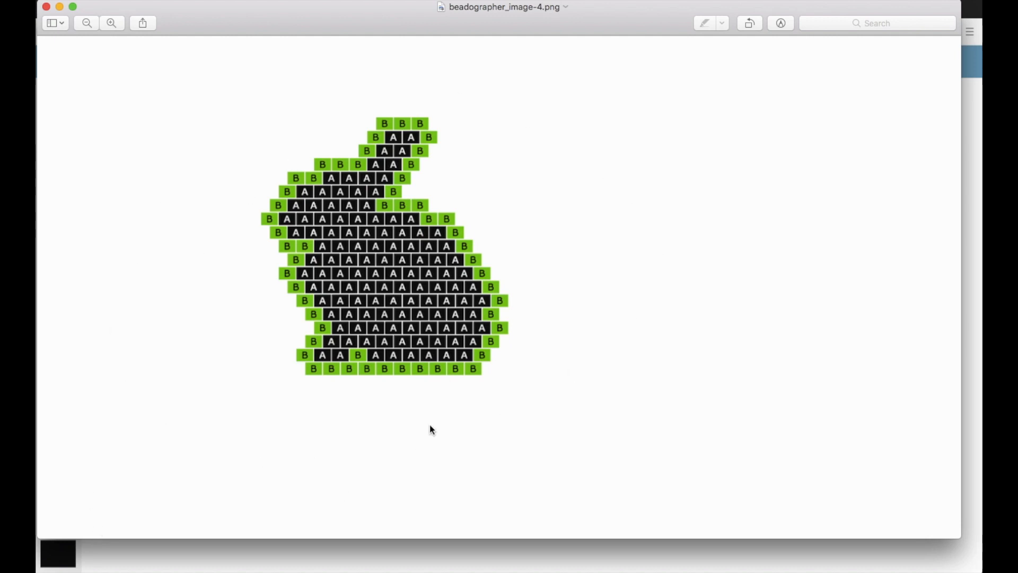
mouse_move(148, 107)
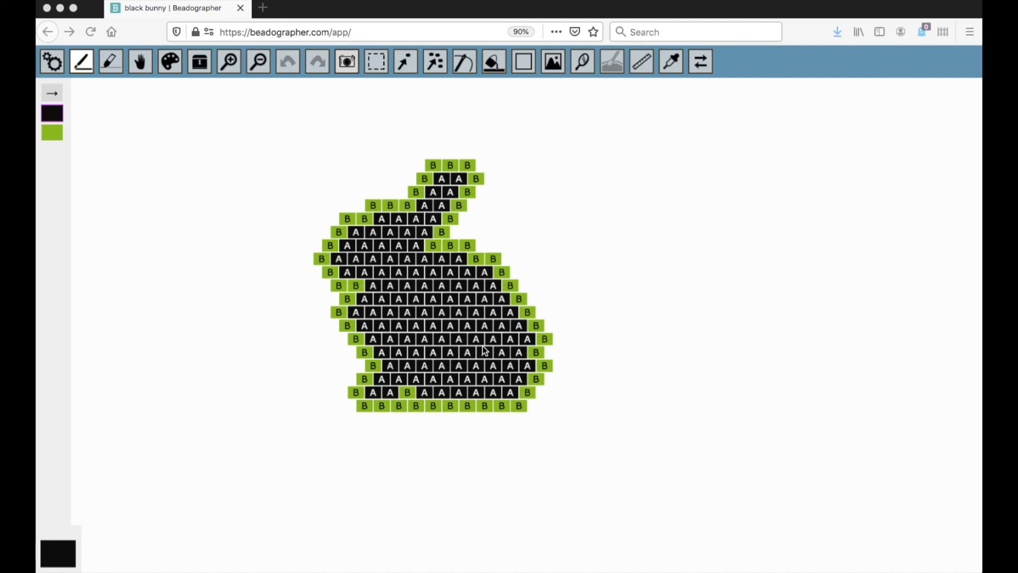
click(52, 61)
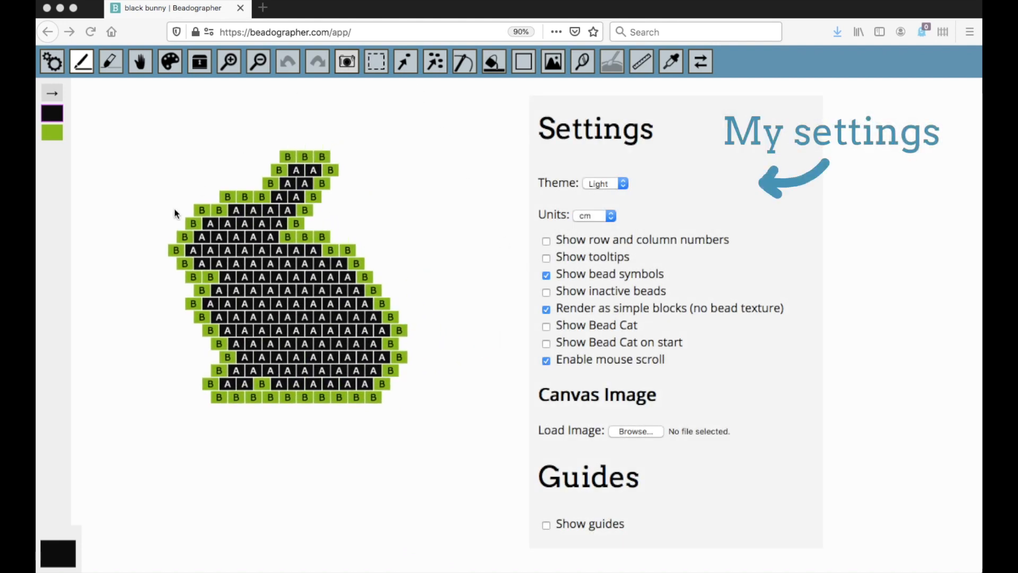
mouse_move(419, 423)
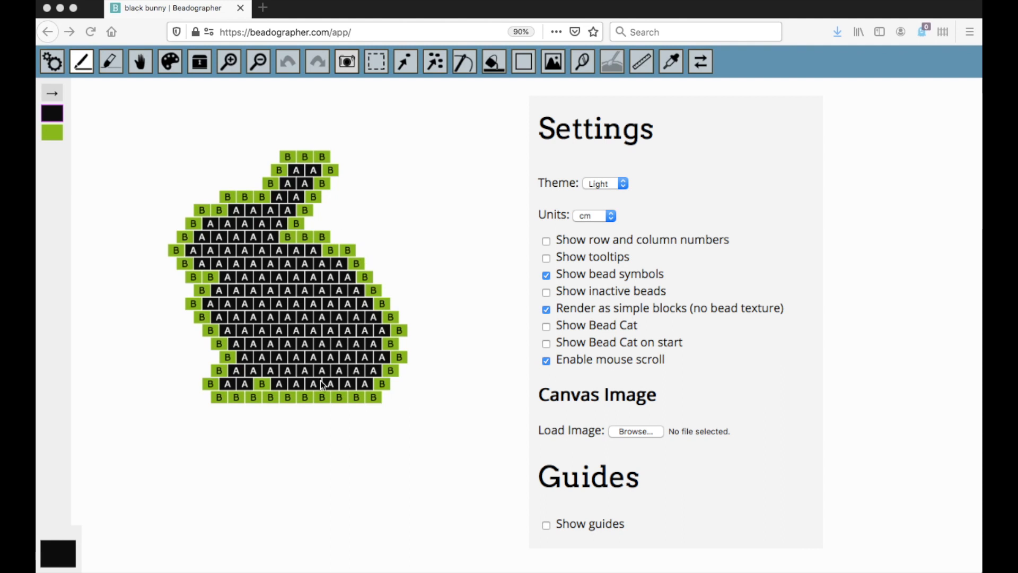
mouse_move(356, 406)
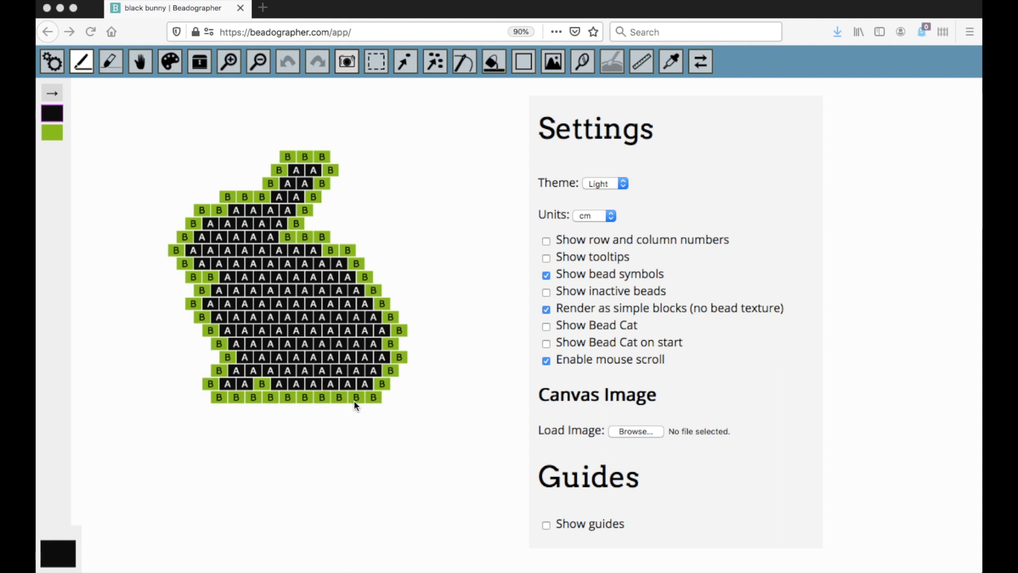
mouse_move(328, 312)
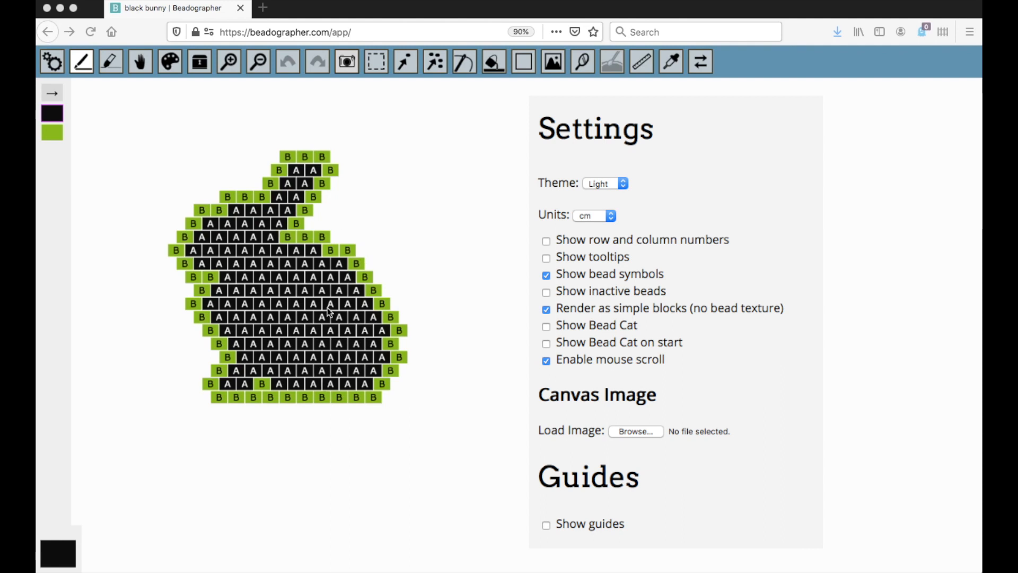
mouse_move(337, 450)
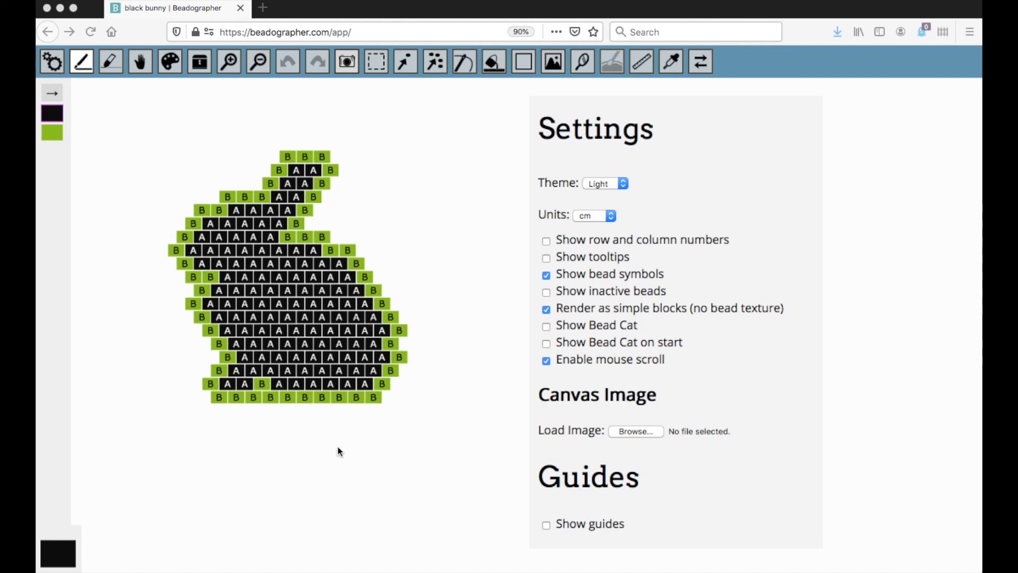
mouse_move(367, 386)
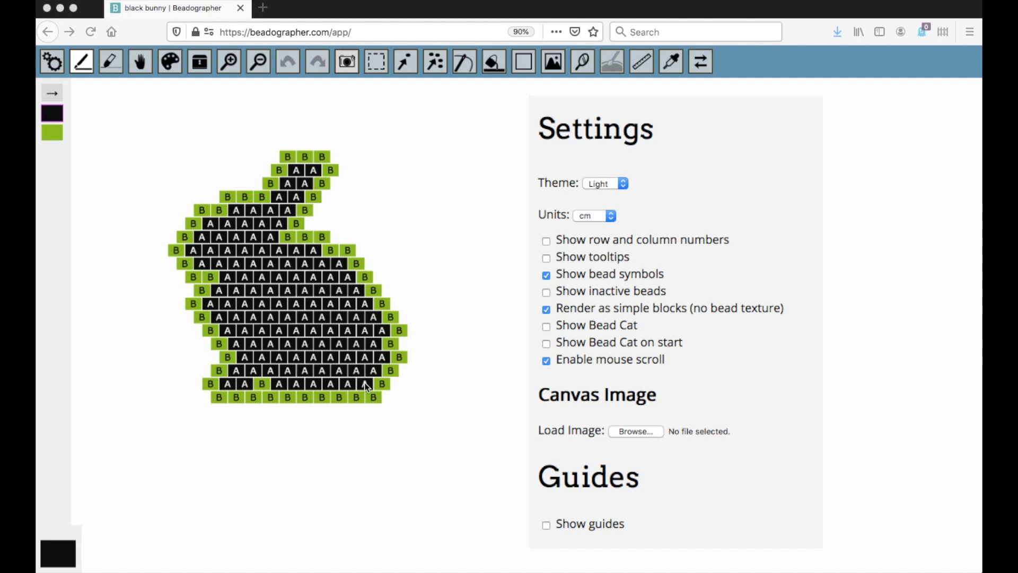
mouse_move(285, 284)
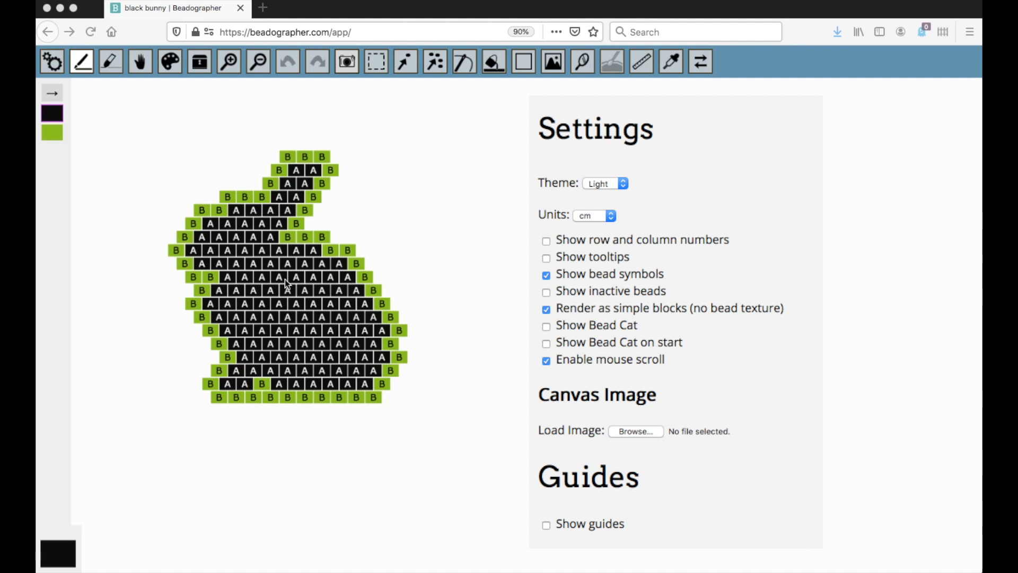
mouse_move(321, 341)
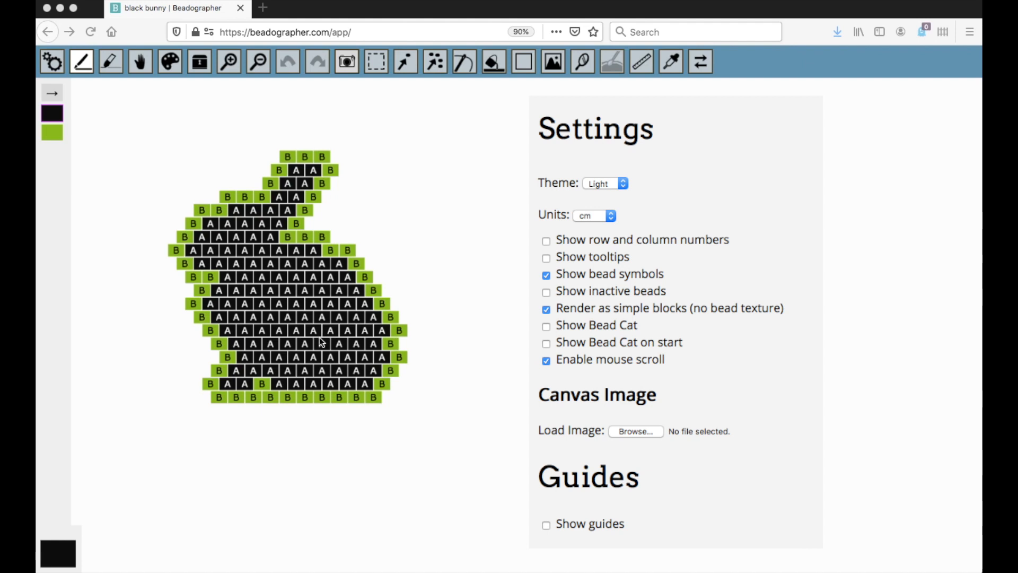